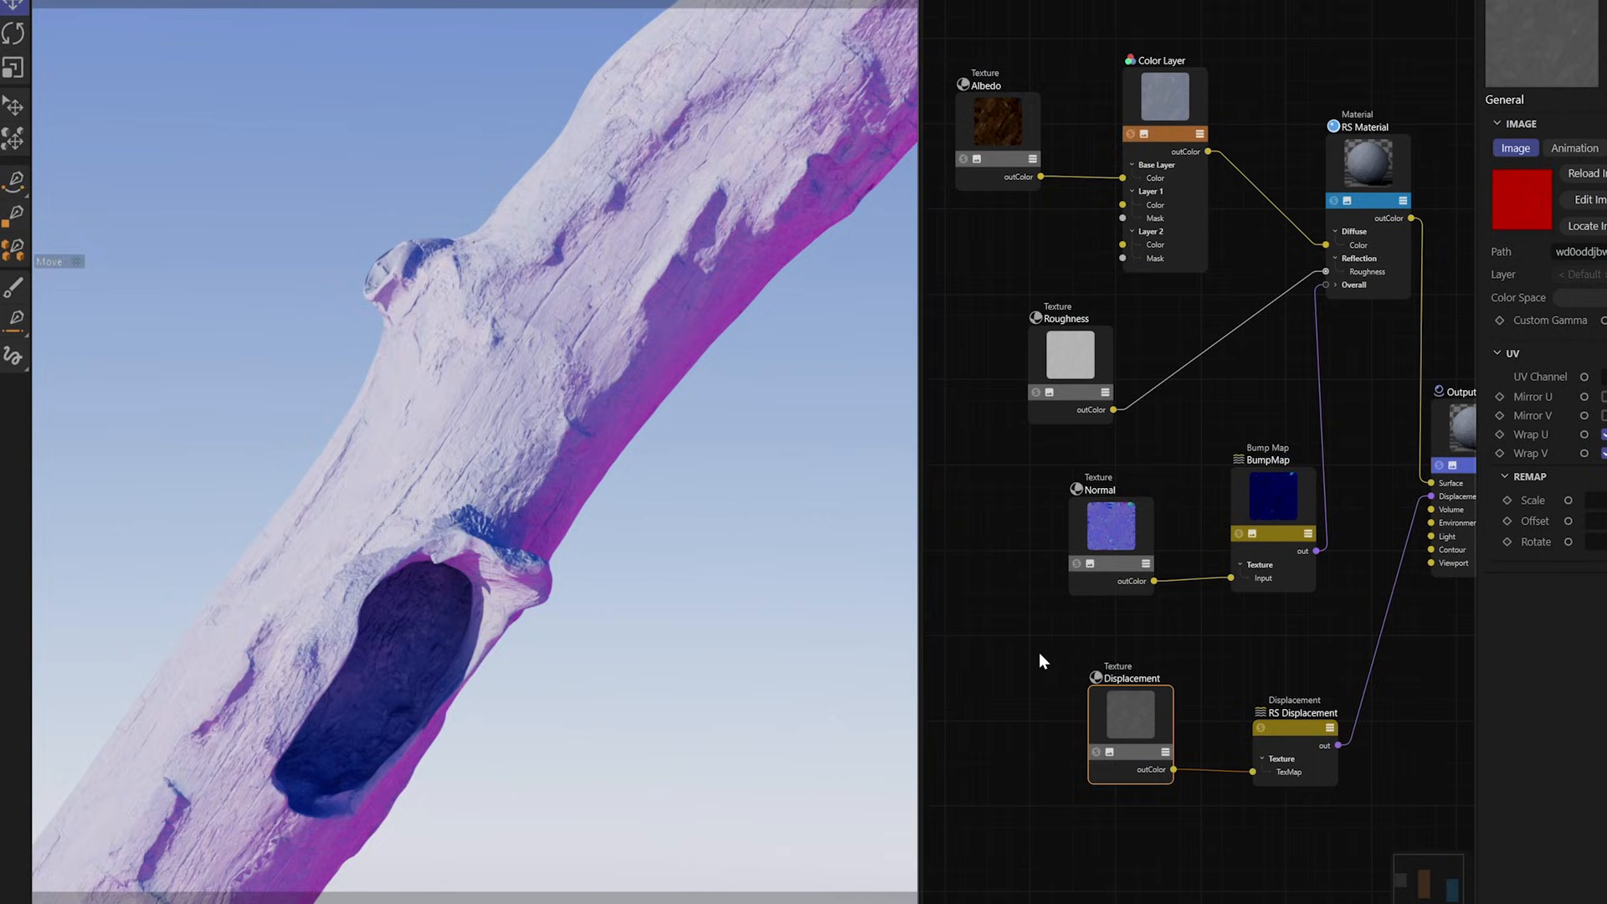
{"action": "mouse_move", "coordinate": [1154, 579]}
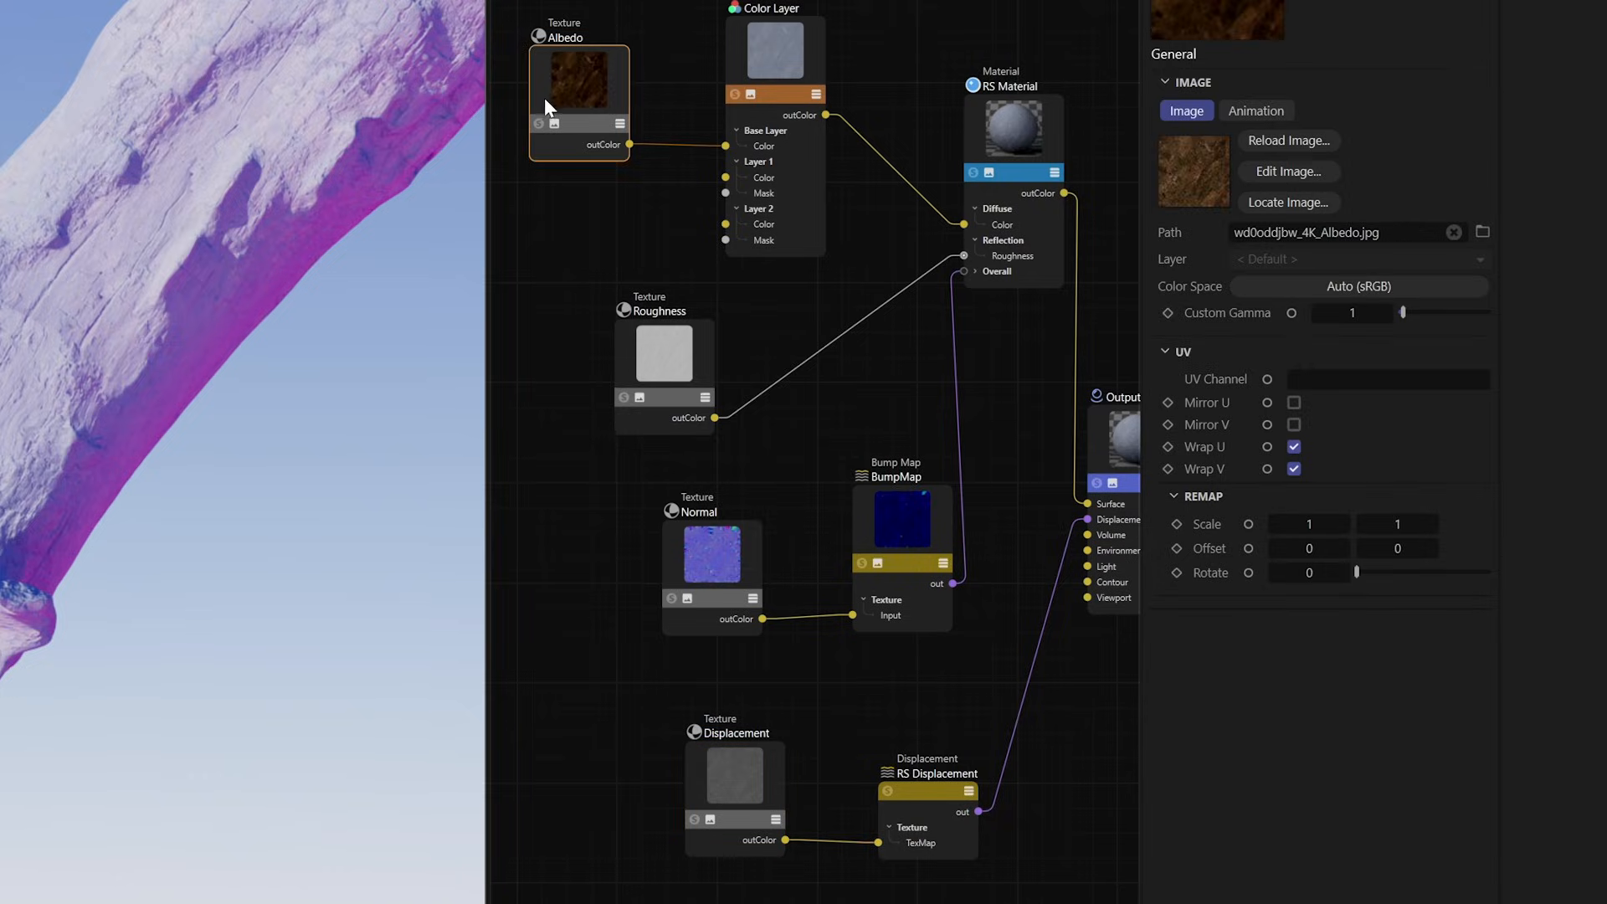
Step: Set the Albedo texture's colour space to file-io sRGB, then add Displacement to the selected textures
{"action": "left_click", "coordinate": [1357, 286]}
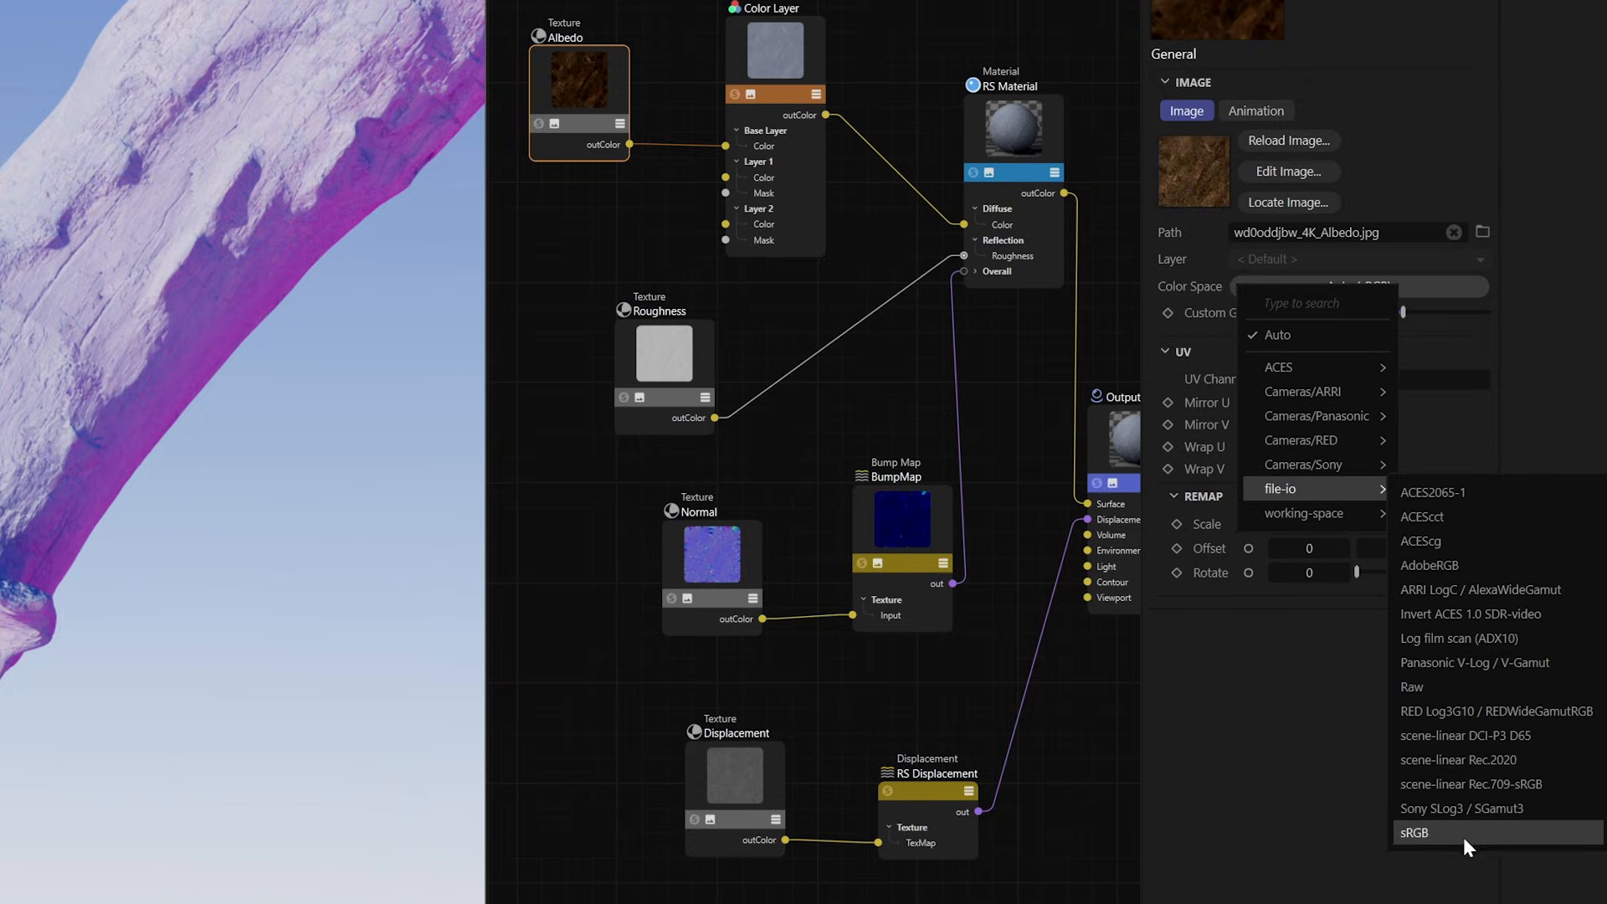
{"action": "left_click", "coordinate": [1415, 831]}
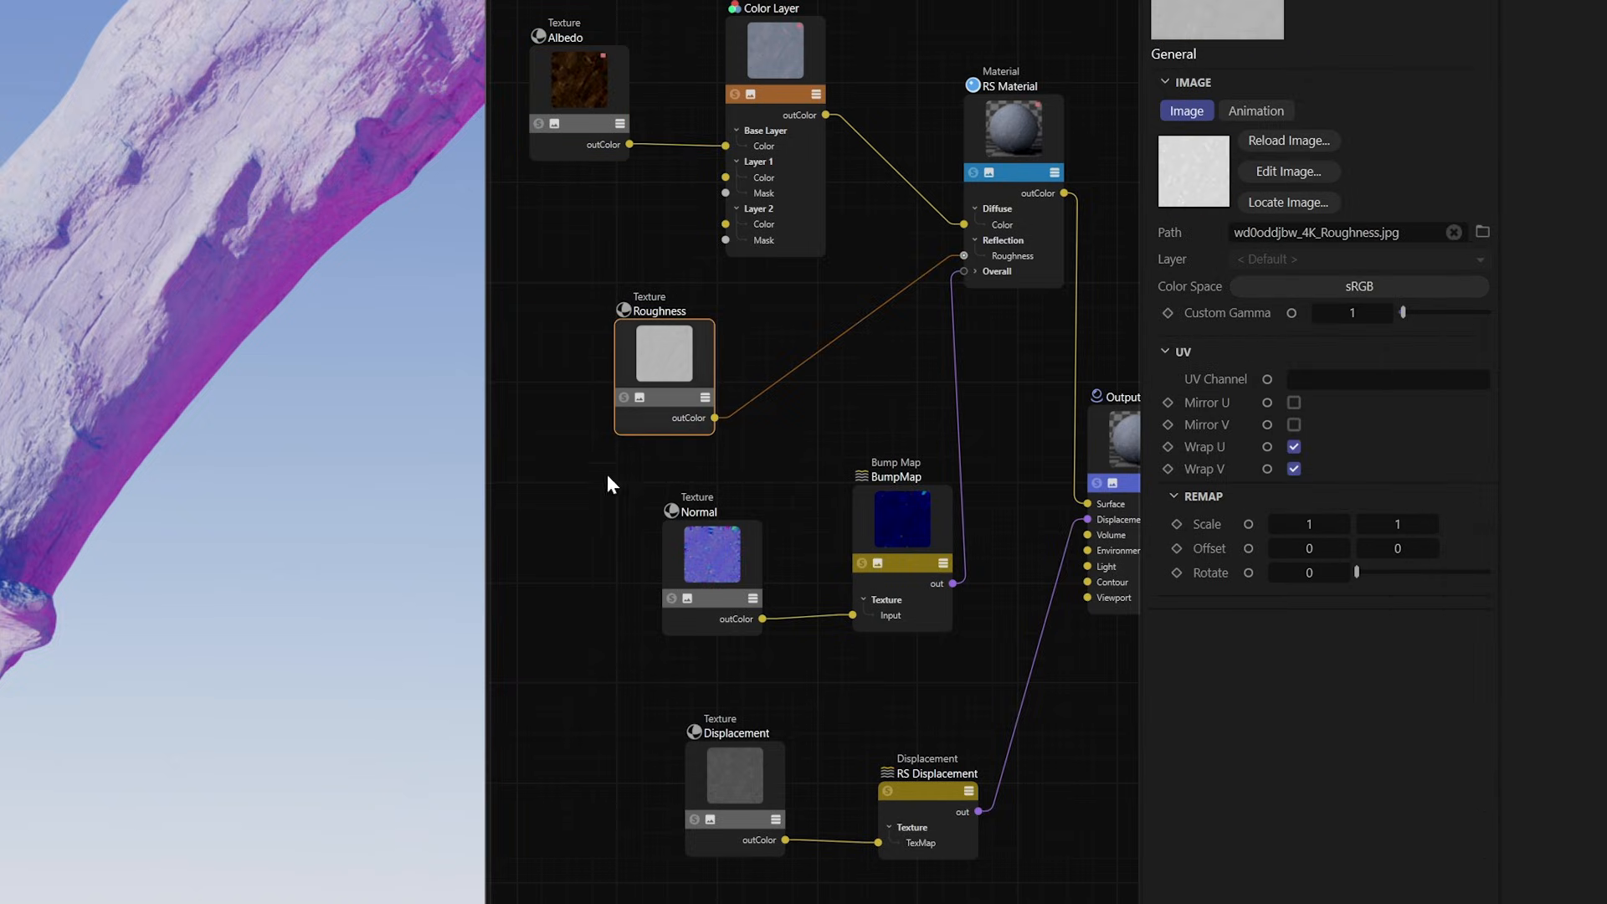
{"action": "left_click", "coordinate": [734, 773]}
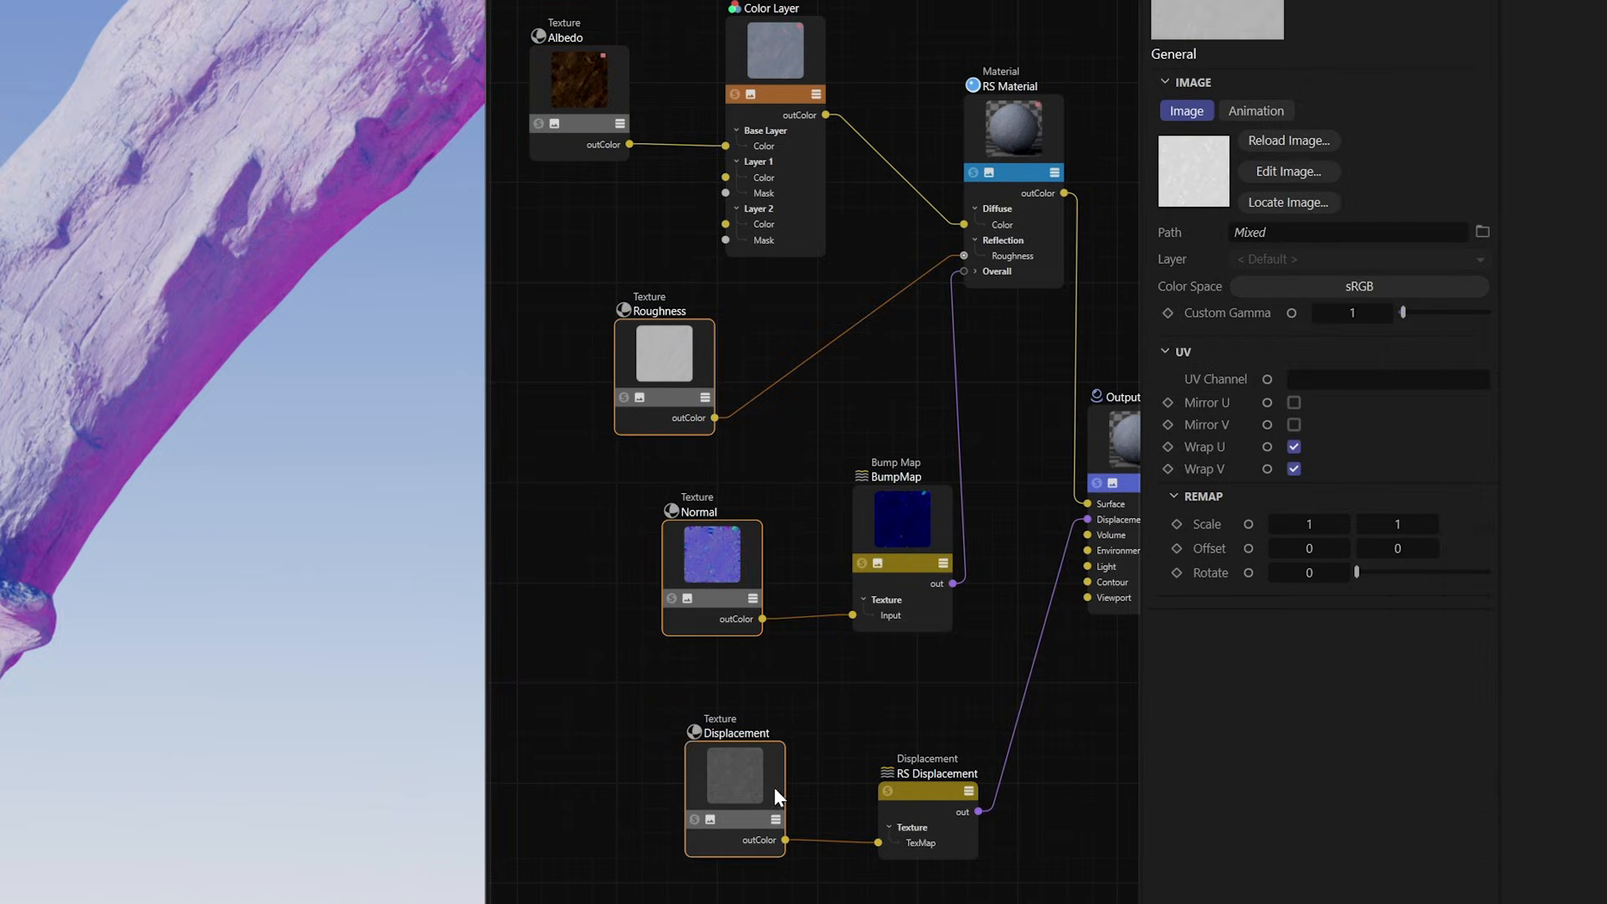